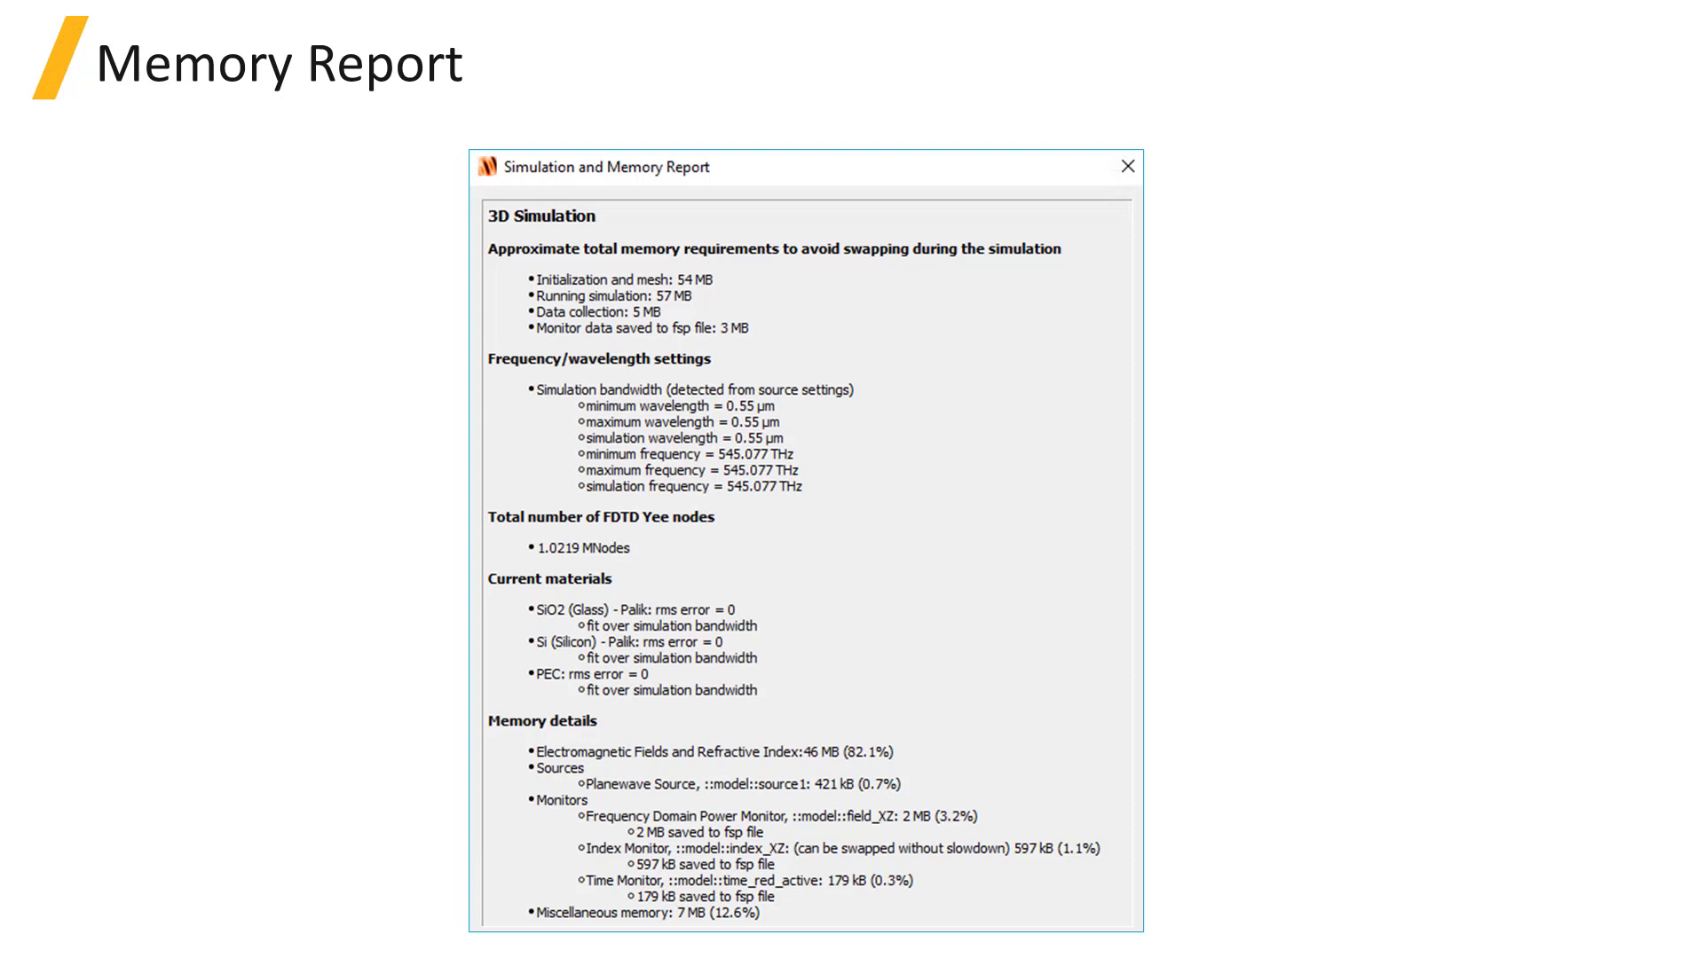
Step: Draw a red pen box around the Memory details section showing the 46 MB fields entry
drag(477, 206, 1107, 326)
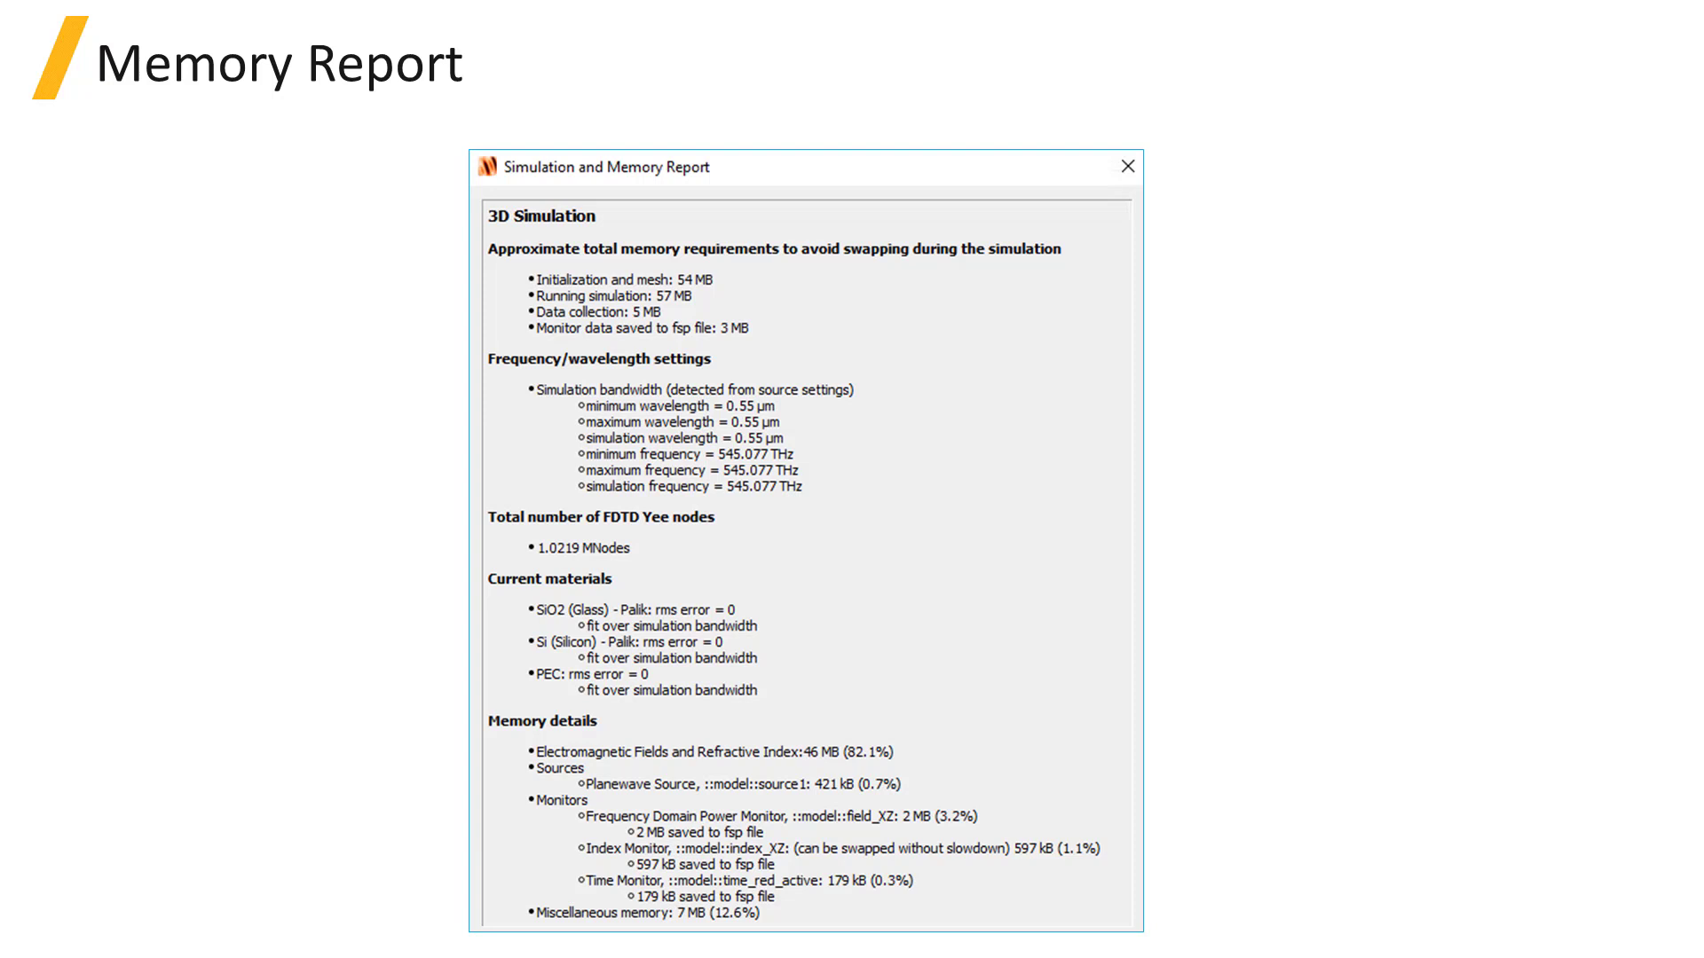
drag(469, 685, 475, 870)
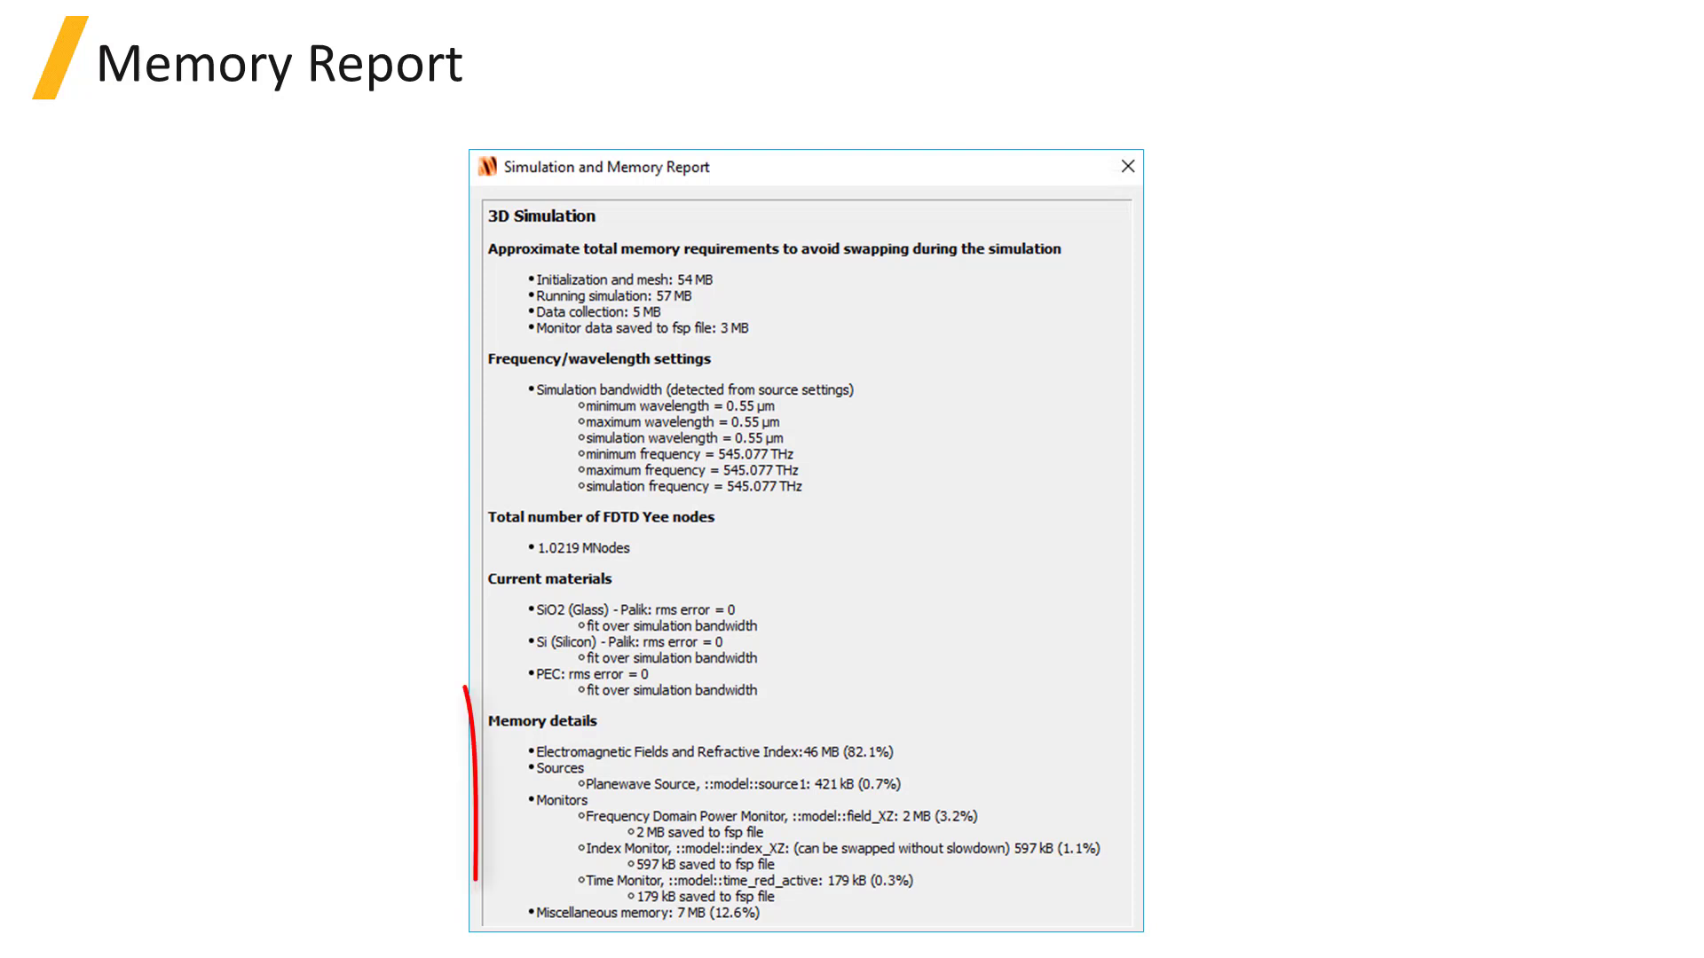
drag(466, 695, 1141, 936)
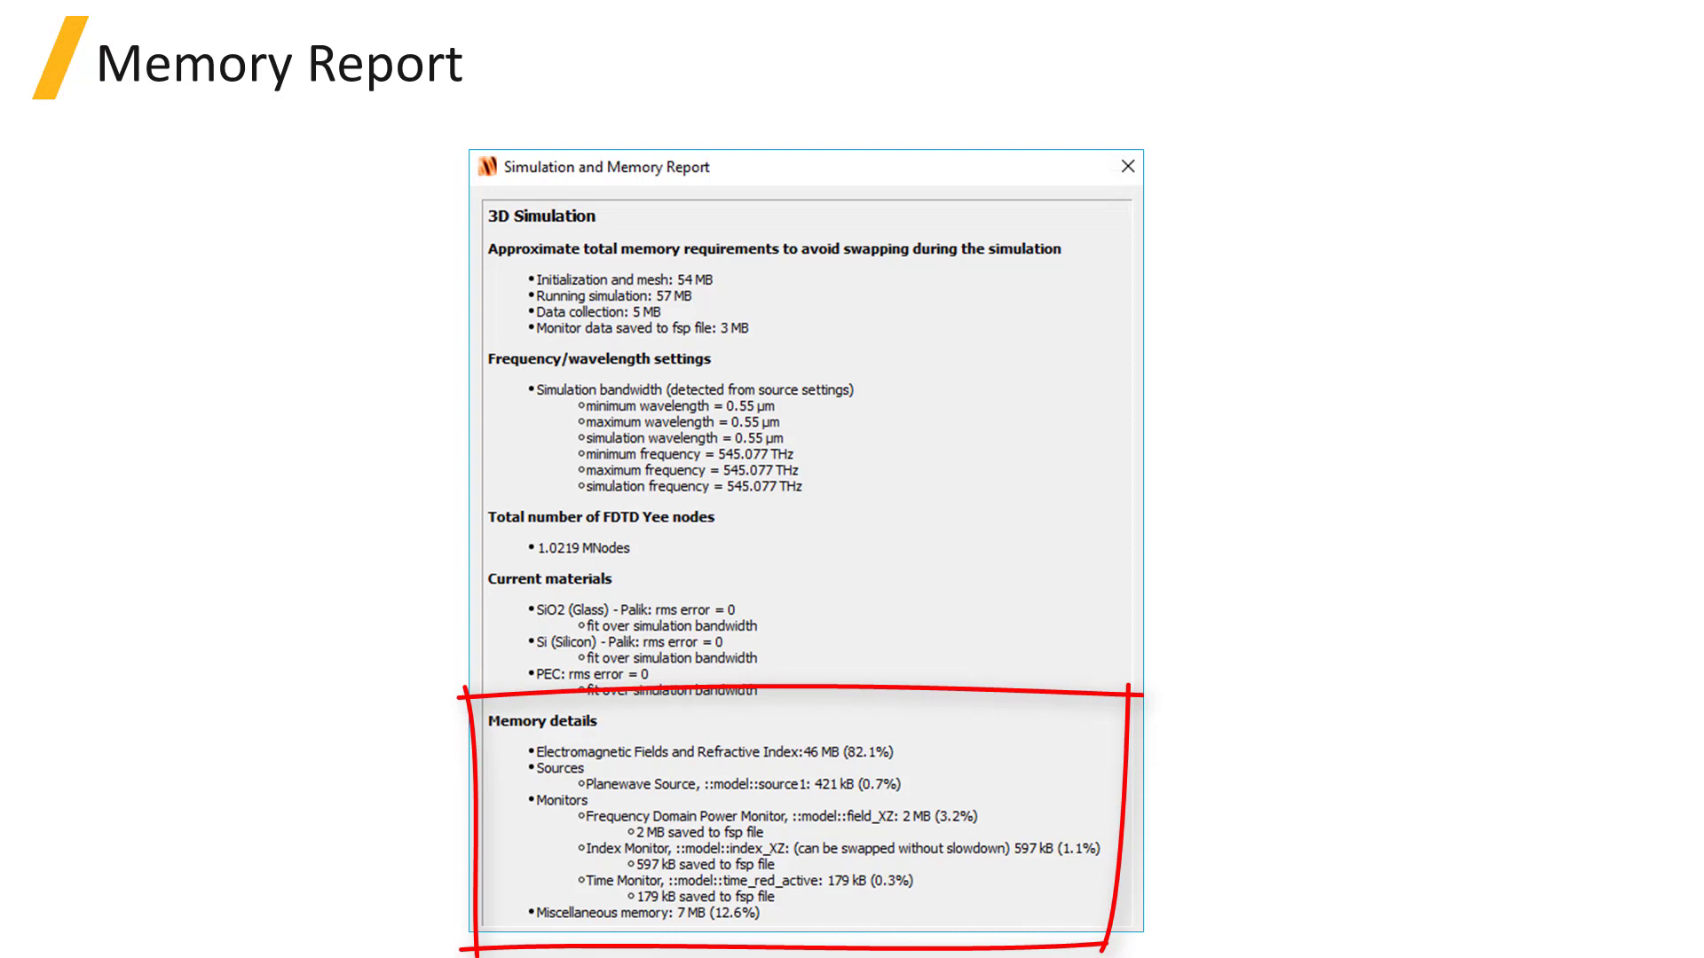